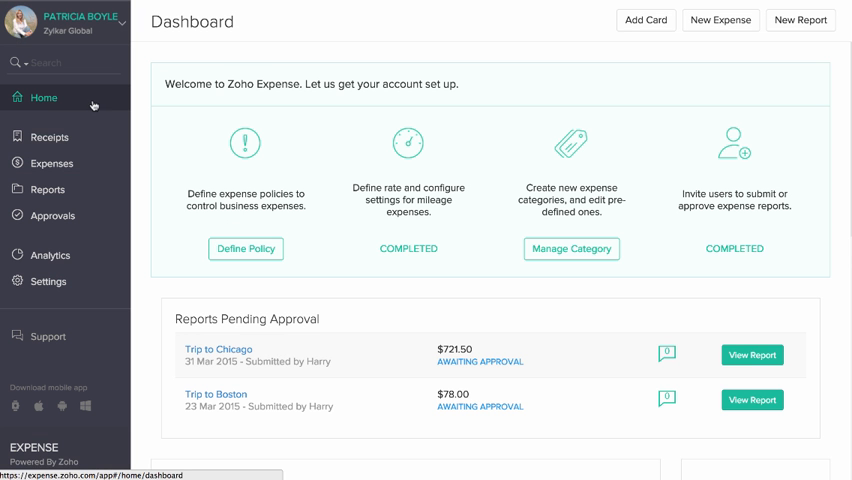
- Scroll through the Dashboard summaries and then move to the Unreported Receipts page
left_click(48, 188)
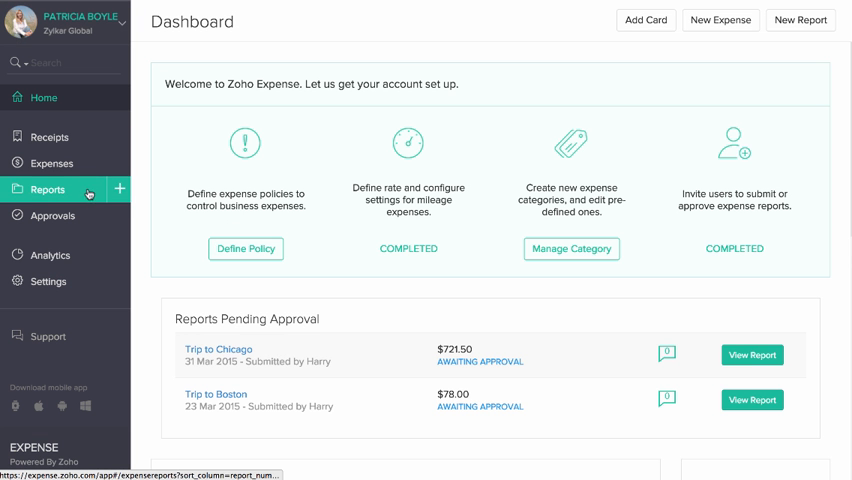
left_click(48, 280)
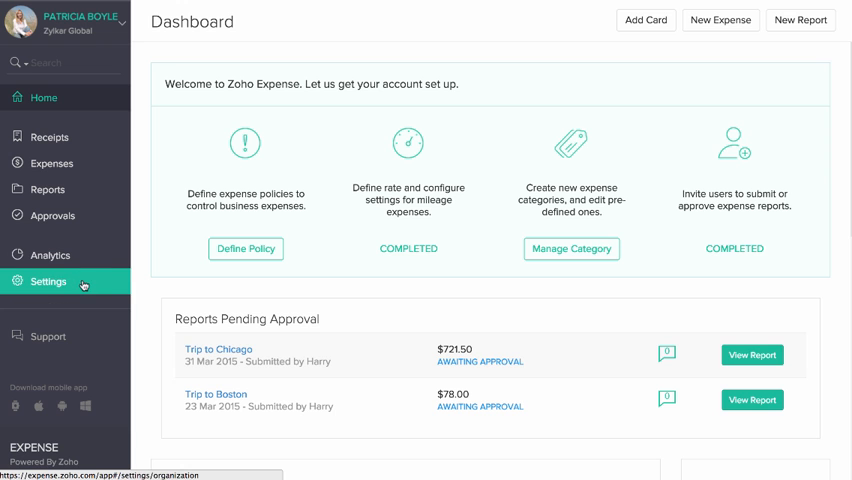
scroll("down", 3)
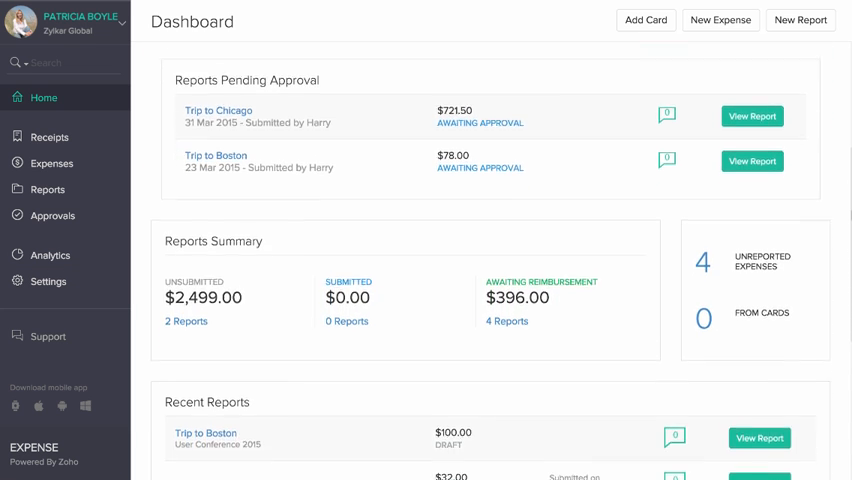
scroll("down", 3)
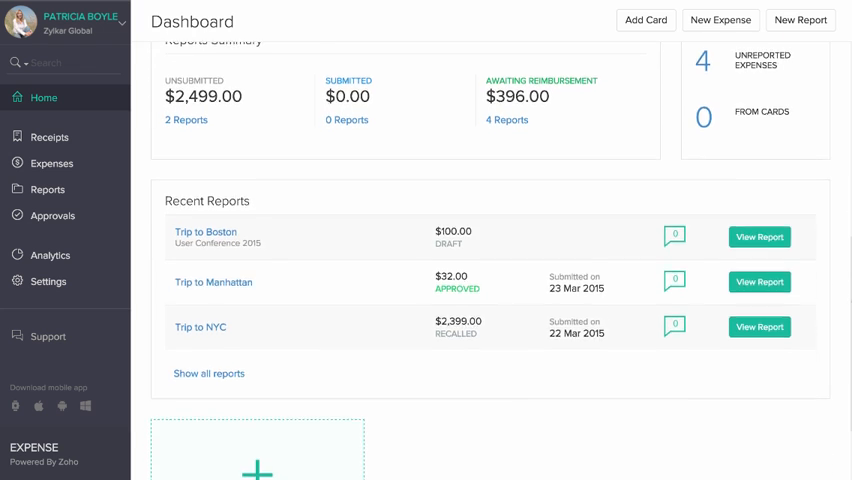
scroll("down", 3)
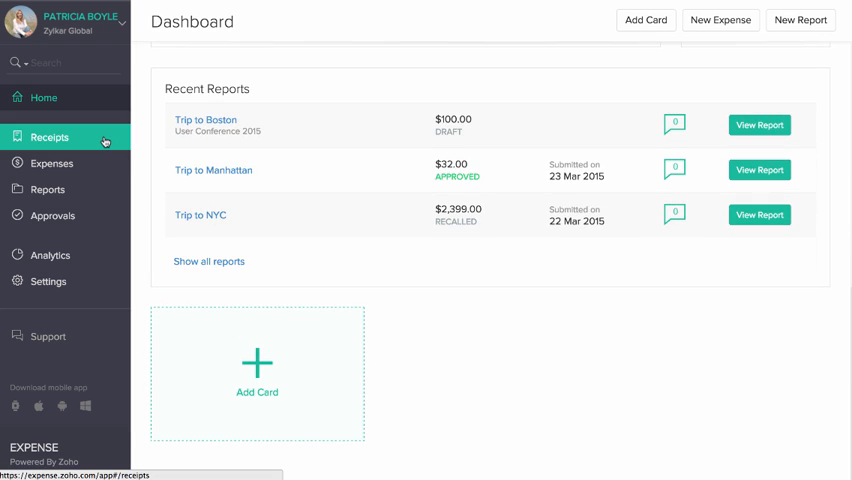
left_click(50, 136)
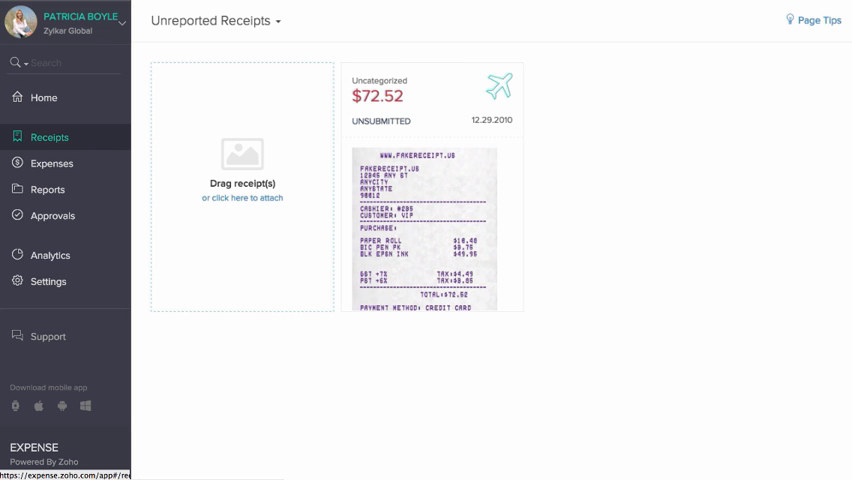
mouse_move(50, 164)
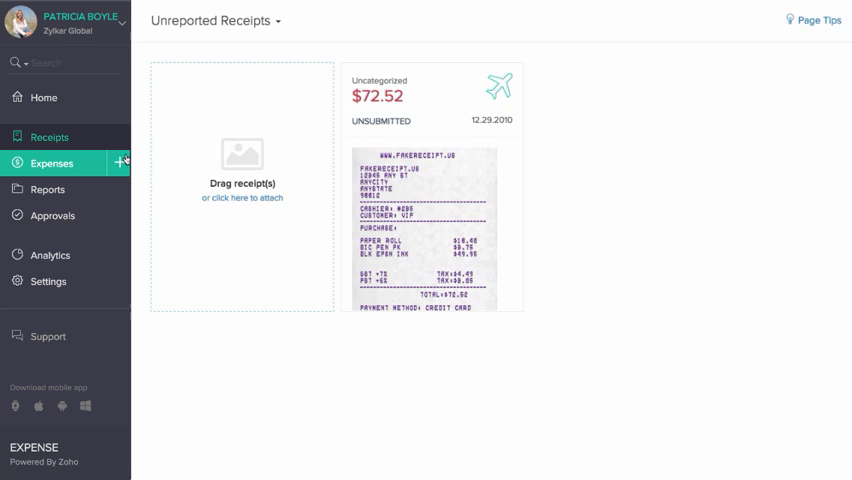
- Preview the new expense form and its Mileage option, then show the All Reports list
left_click(118, 162)
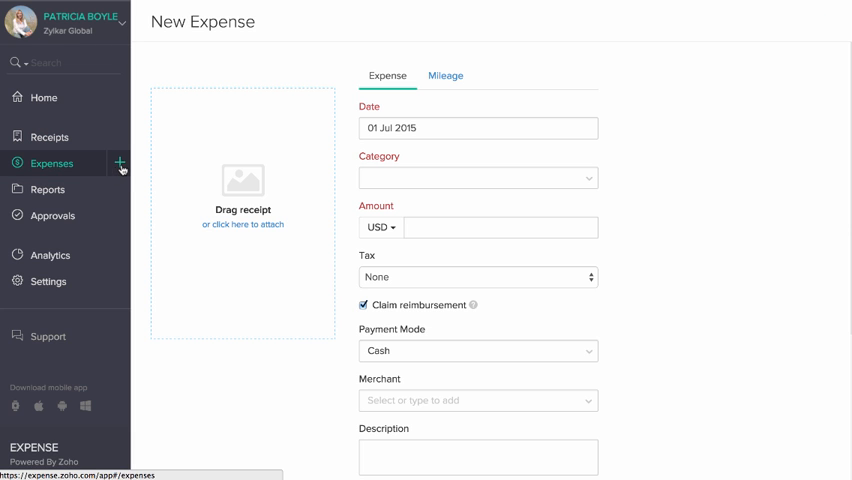
left_click(446, 76)
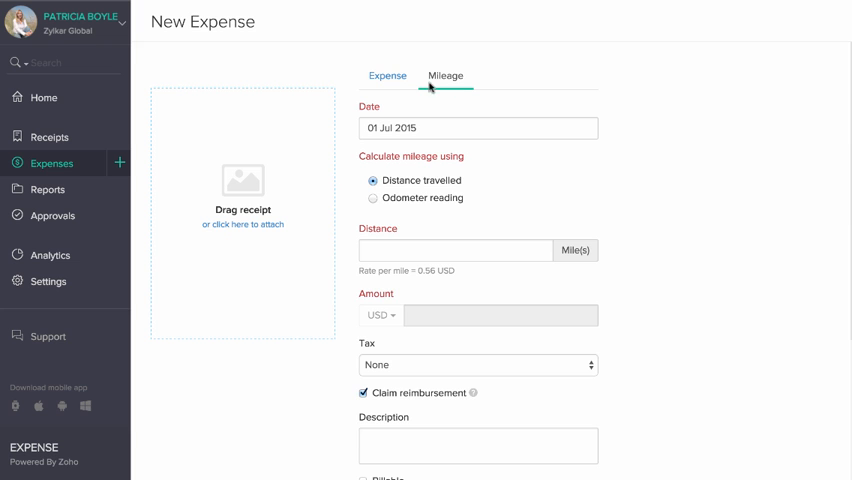
left_click(388, 76)
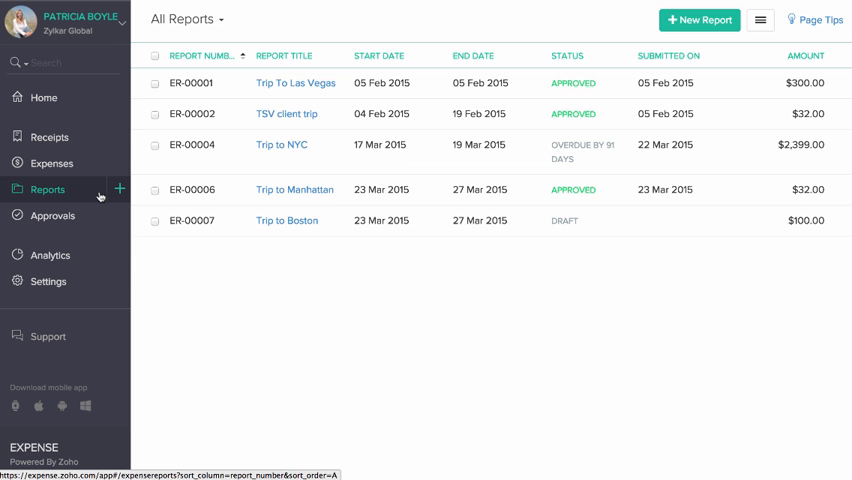
- Show the Approvals list with the $78.00 Trip to Boston report awaiting approval
left_click(290, 220)
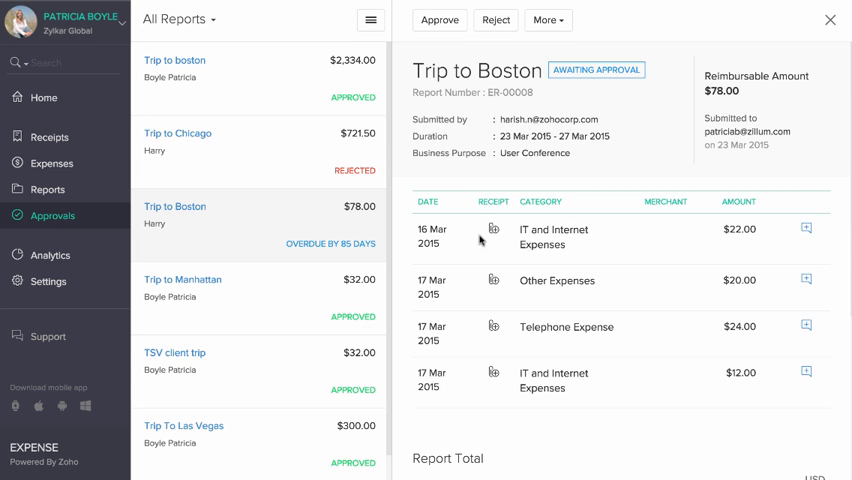
- View the Expenses by Customer analytics report for July 2015, then move to Settings
left_click(50, 256)
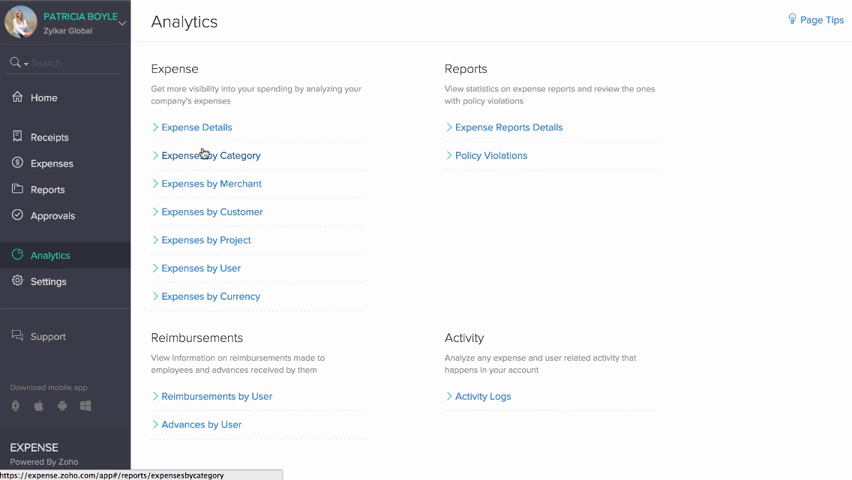
left_click(208, 212)
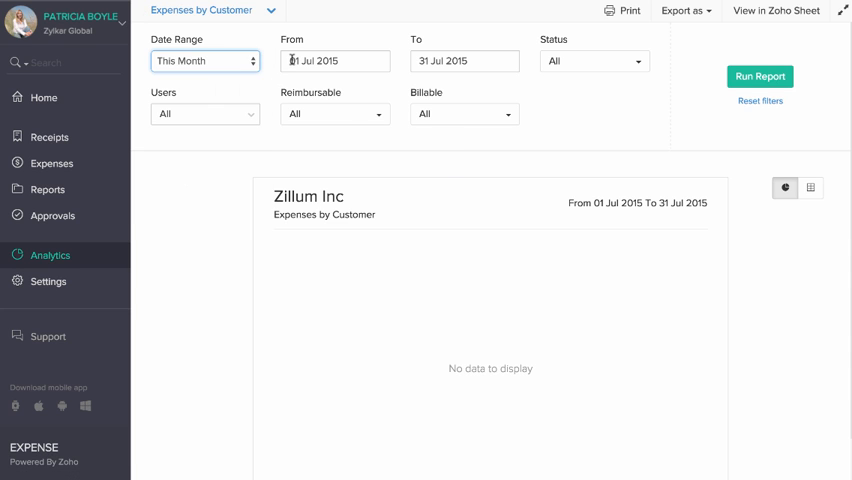
left_click(464, 60)
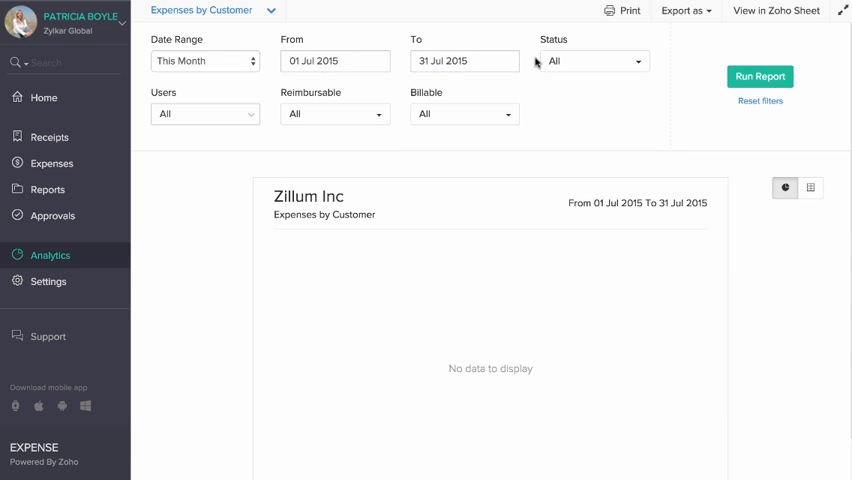
left_click(48, 280)
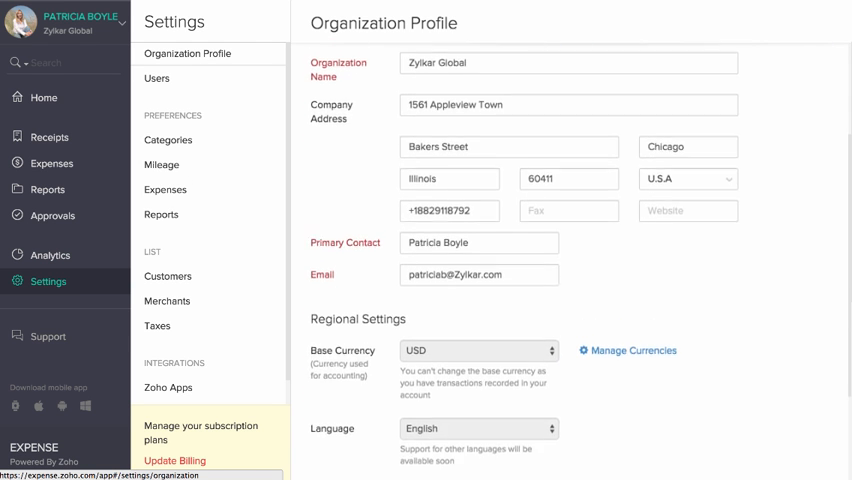
- Browse Organization Profile, Categories and Mileage settings, ending on the Zoho Apps integrations
scroll("down", 3)
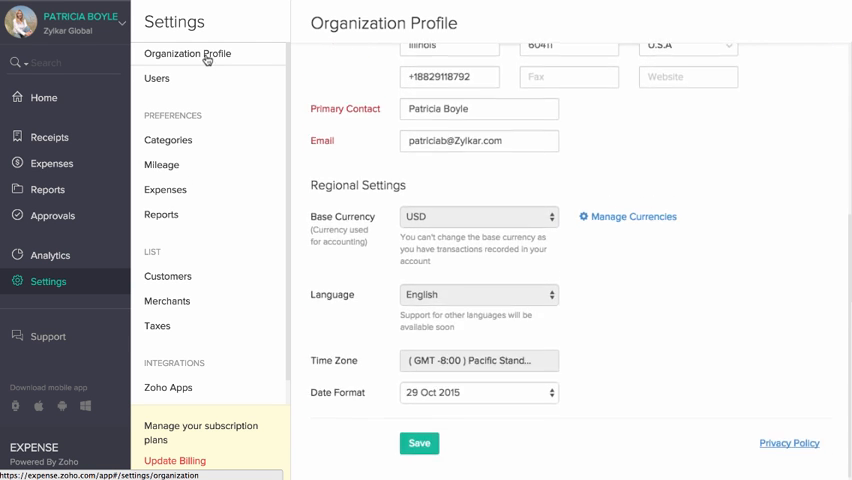
left_click(168, 140)
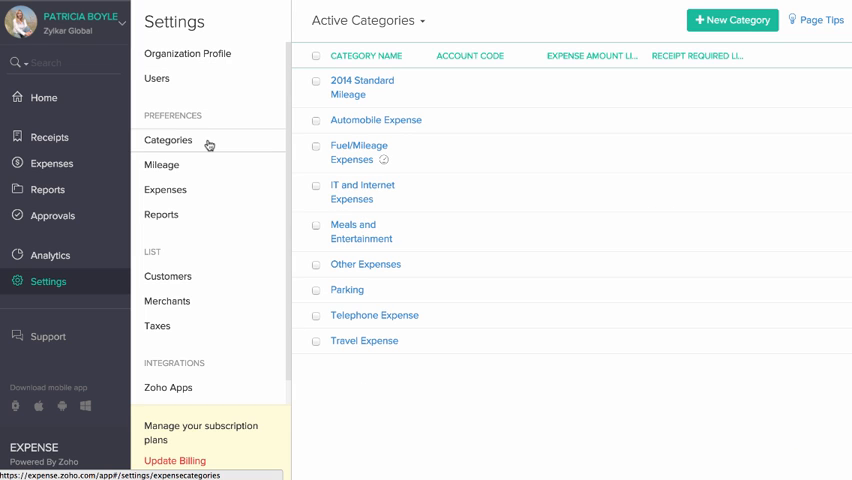
left_click(162, 164)
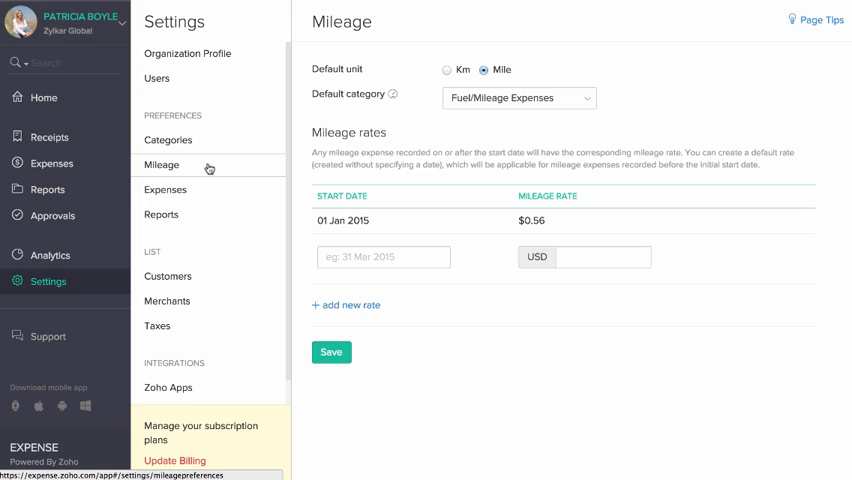
left_click(168, 388)
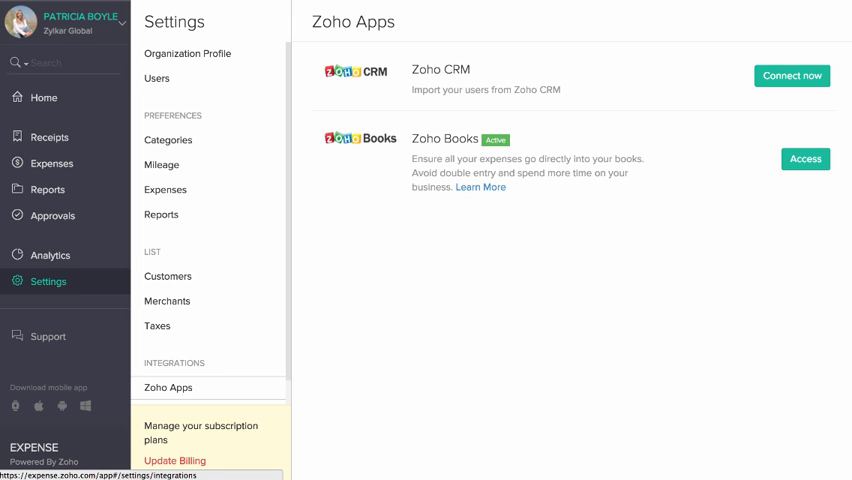
- Reach the Contact Support page and begin the feedback message
left_click(50, 62)
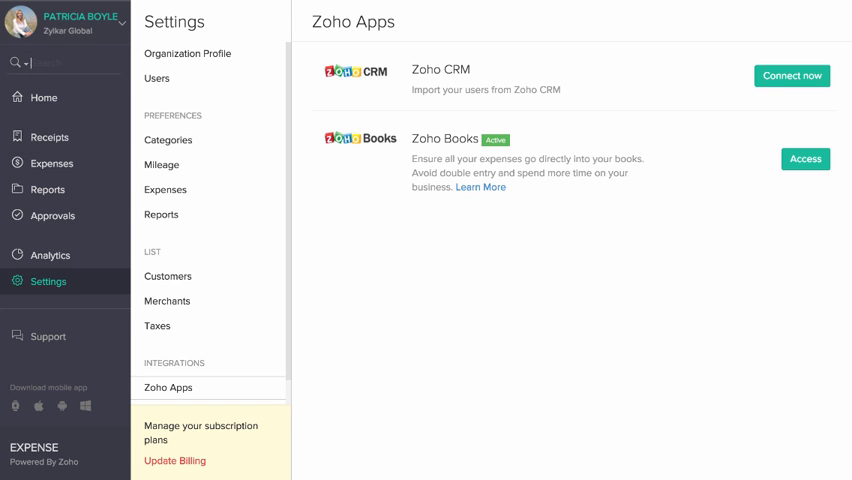
left_click(80, 22)
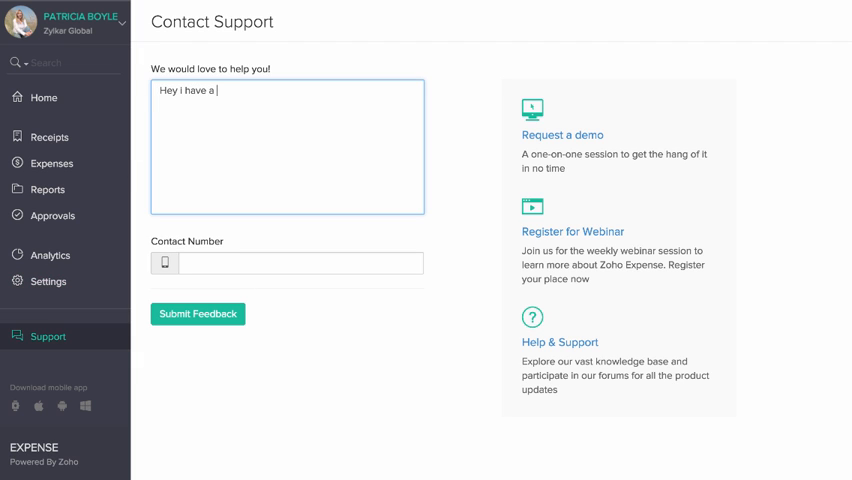
- Complete the feedback message to read "Hey i have a question."
type("question.")
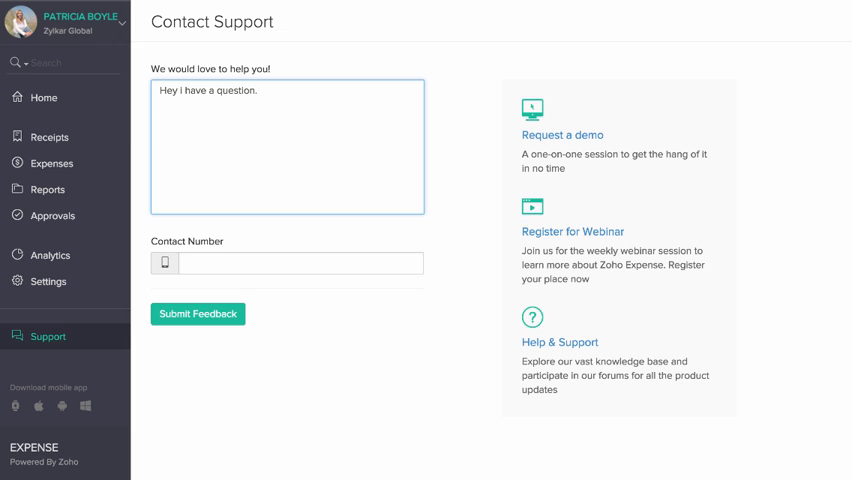
mouse_move(562, 136)
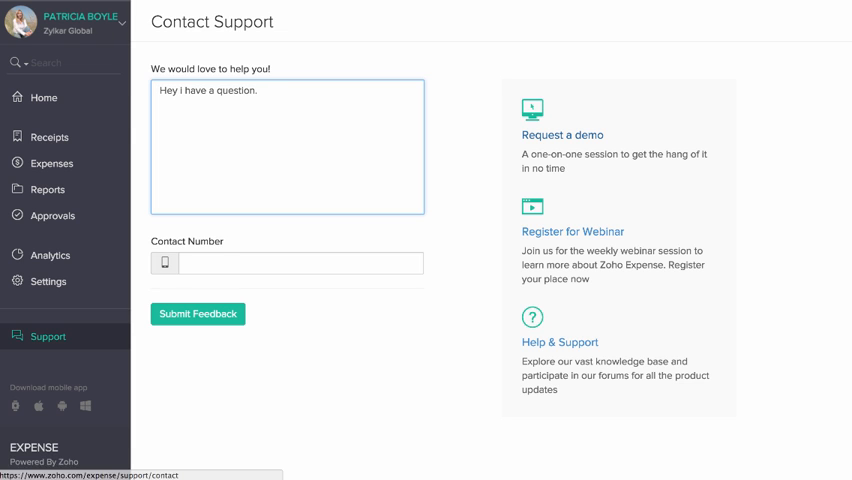